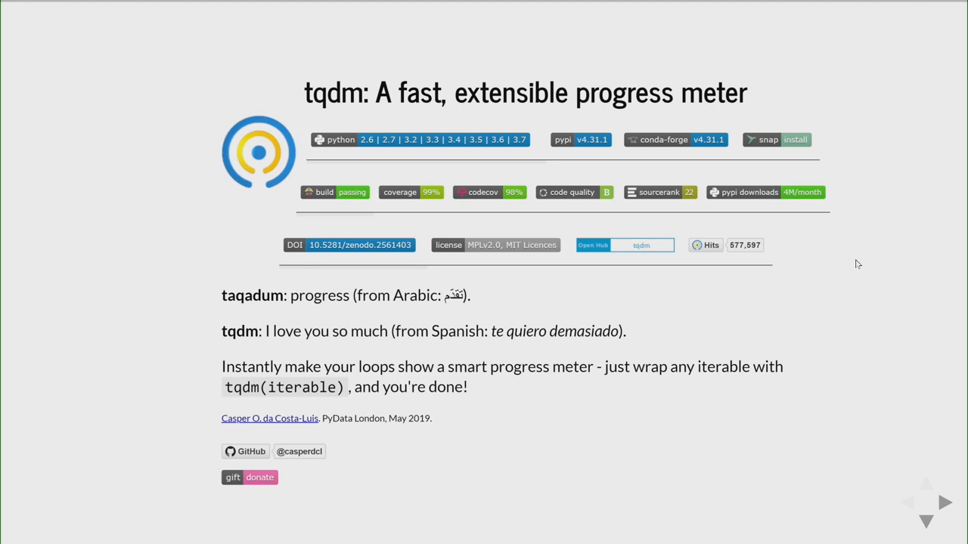
mouse_move(529, 360)
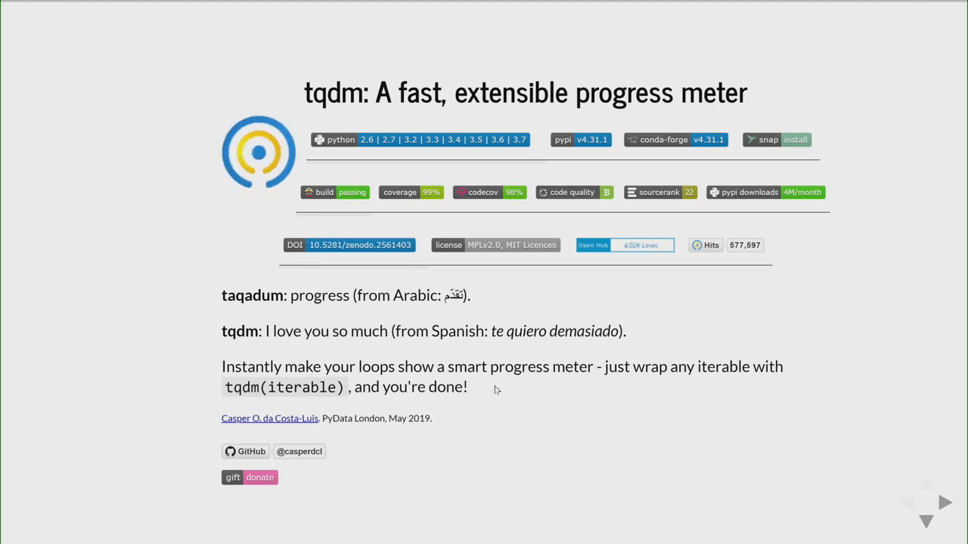
Step: Advance from the tqdm title slide to the Before/After plain loop versus tqdm loop slide
left_click(944, 502)
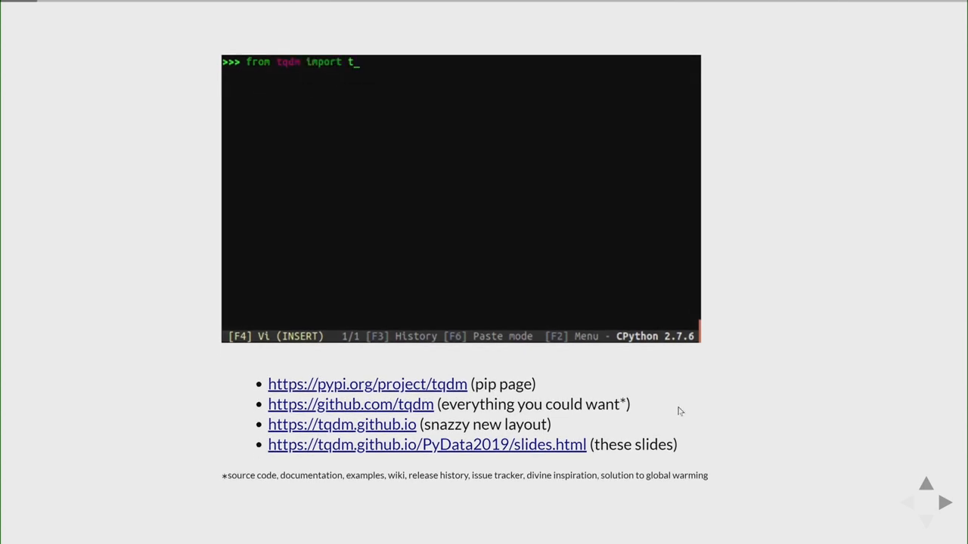
type("for i in t")
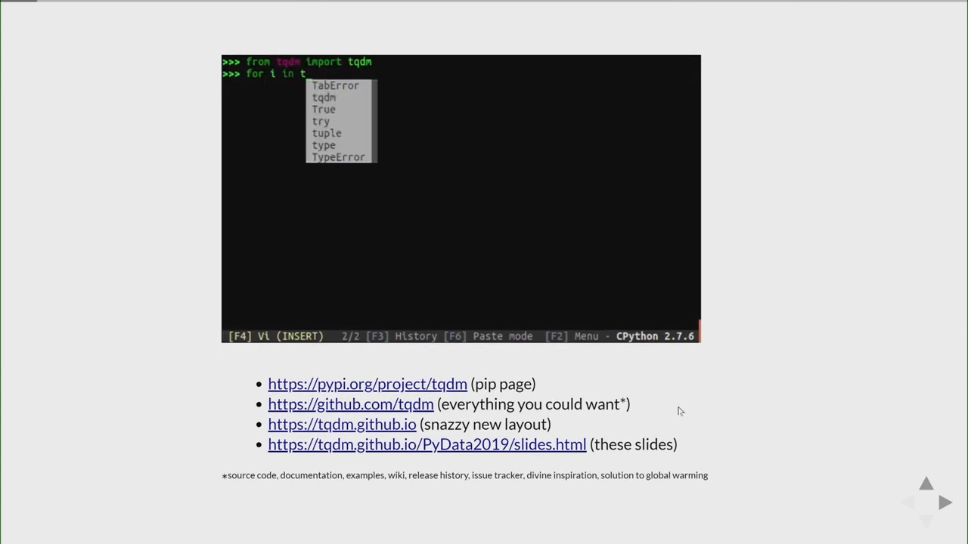
type("qdm(range(int(9e6))):")
type("pas")
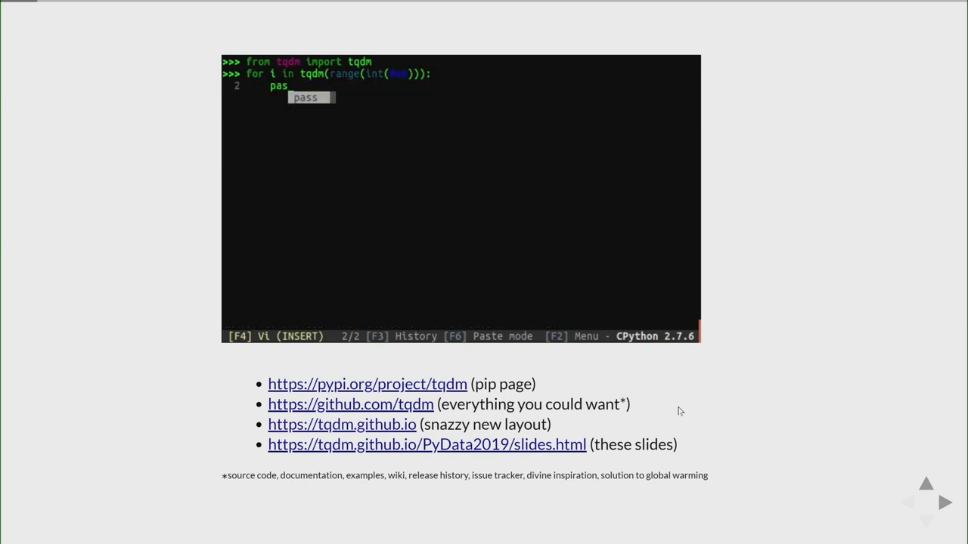
left_click(944, 502)
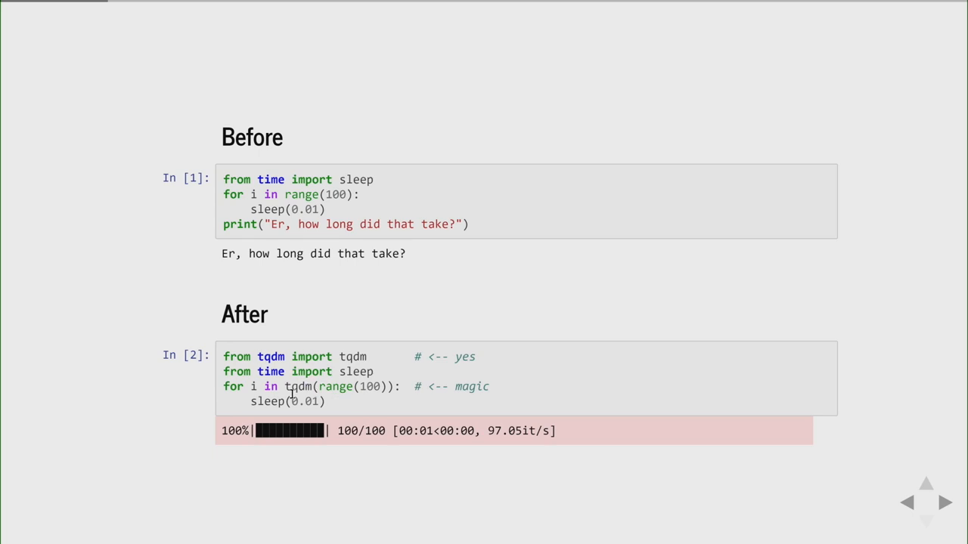
mouse_move(312, 427)
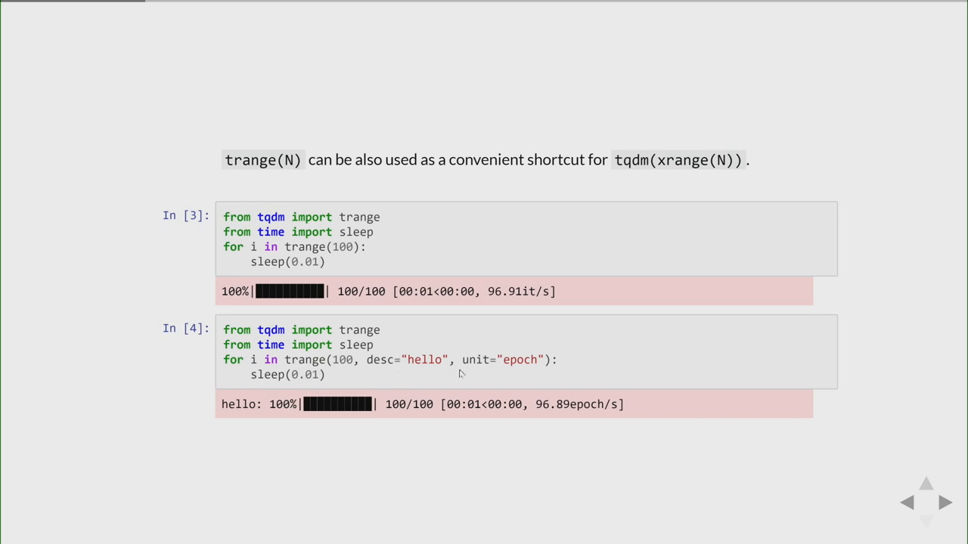
mouse_move(568, 375)
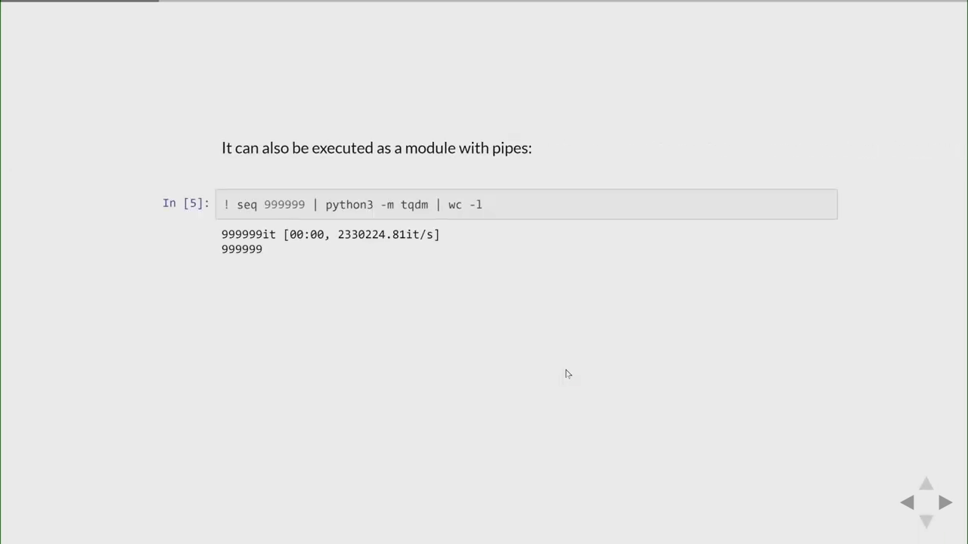
mouse_move(427, 217)
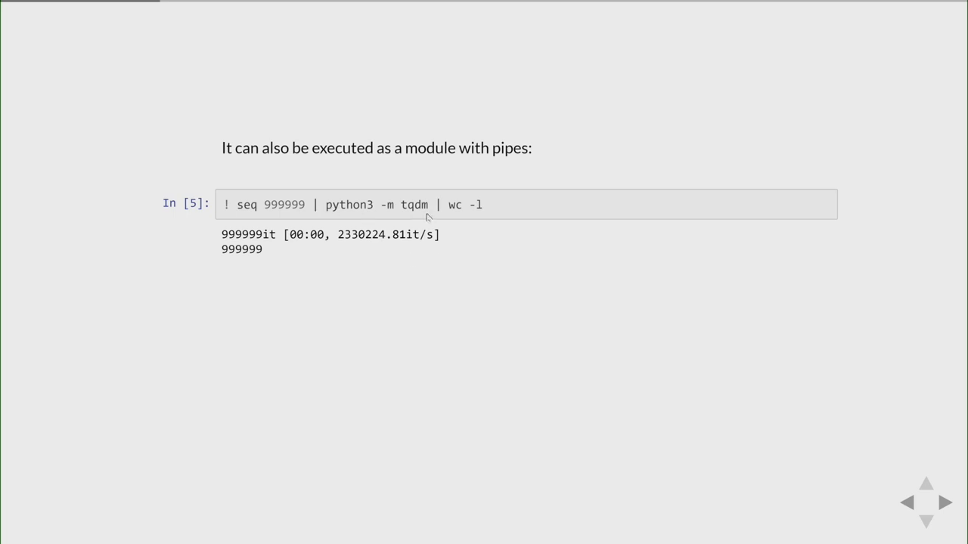
mouse_move(452, 300)
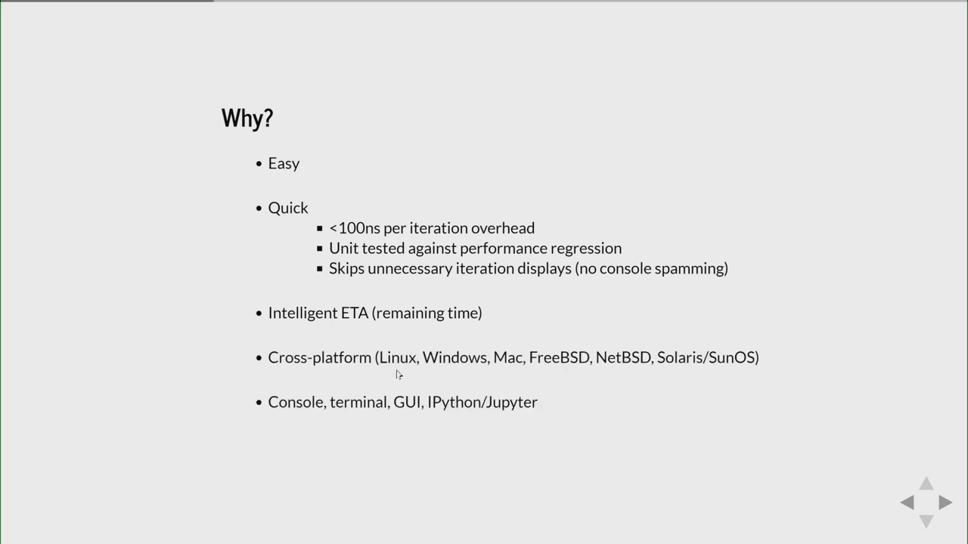
mouse_move(446, 356)
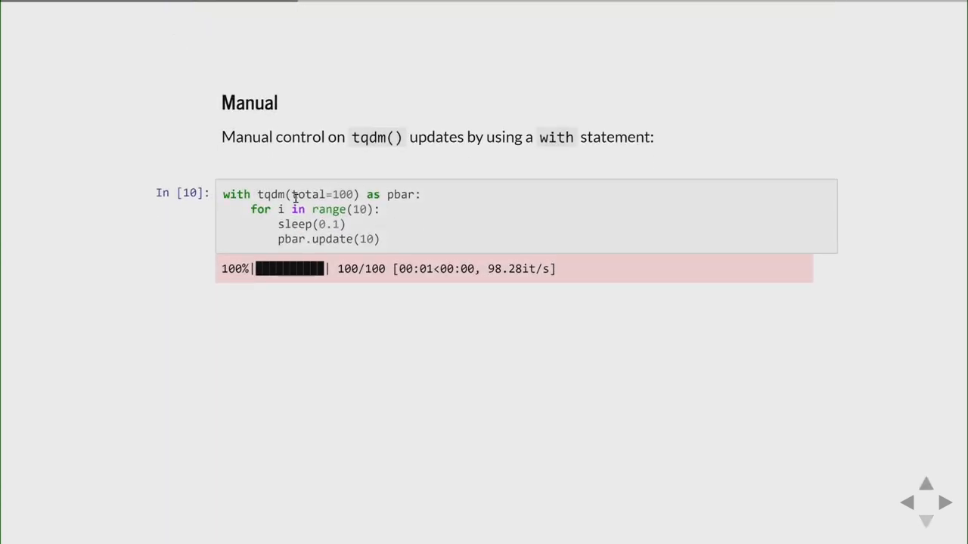
Step: Move past the Why? and Manual pbar update slides to the Module slide on pipes
double_click(323, 194)
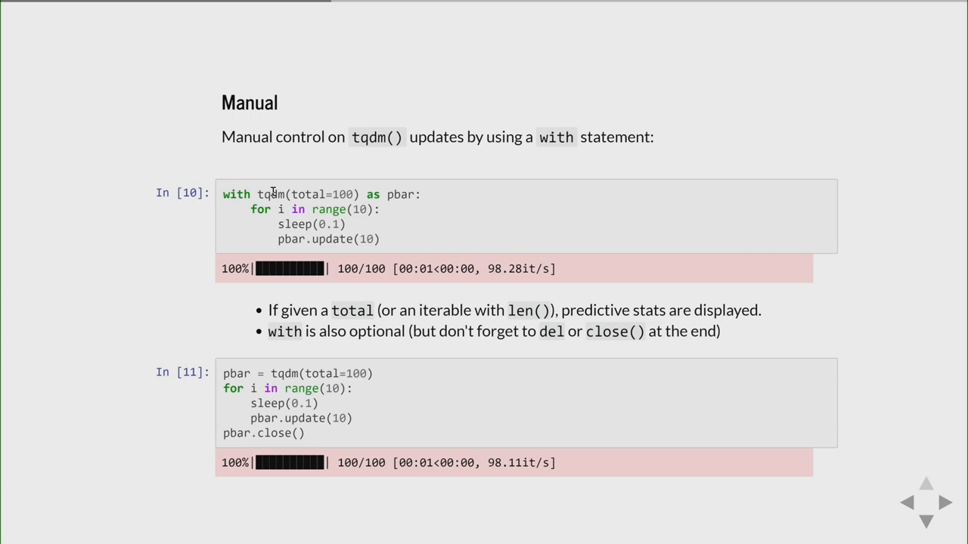
mouse_move(323, 458)
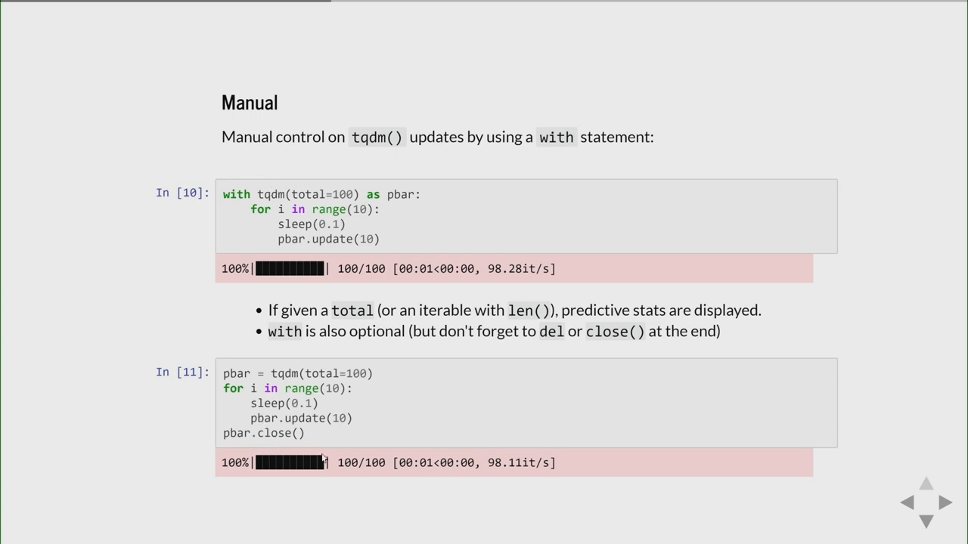
left_click(946, 502)
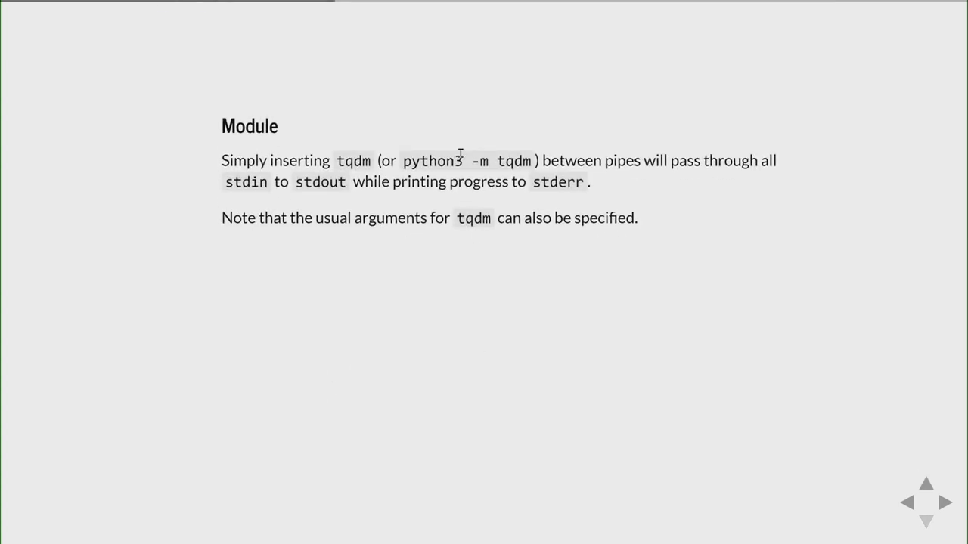
Step: Step through the backup pipe demo, Documentation and Examples slides to Description and additional stats
double_click(458, 161)
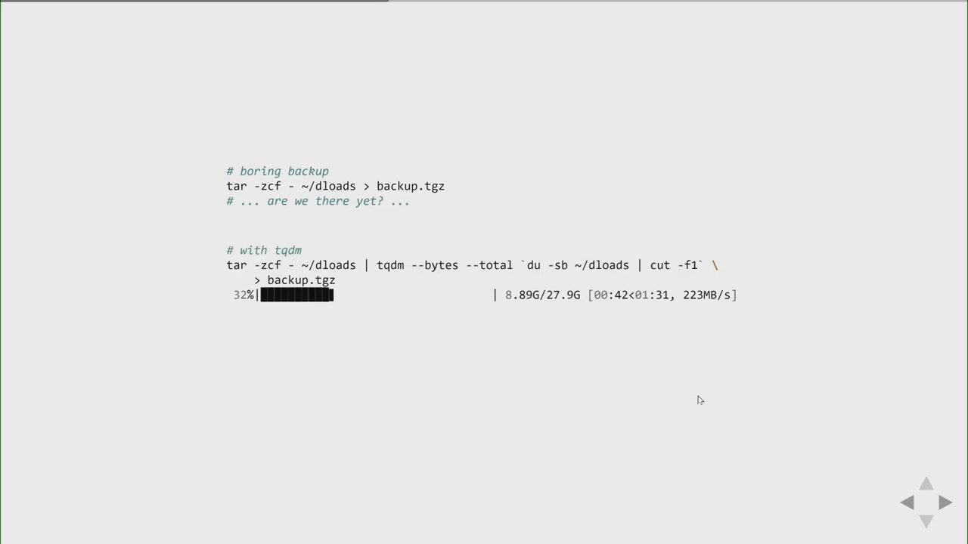
mouse_move(612, 323)
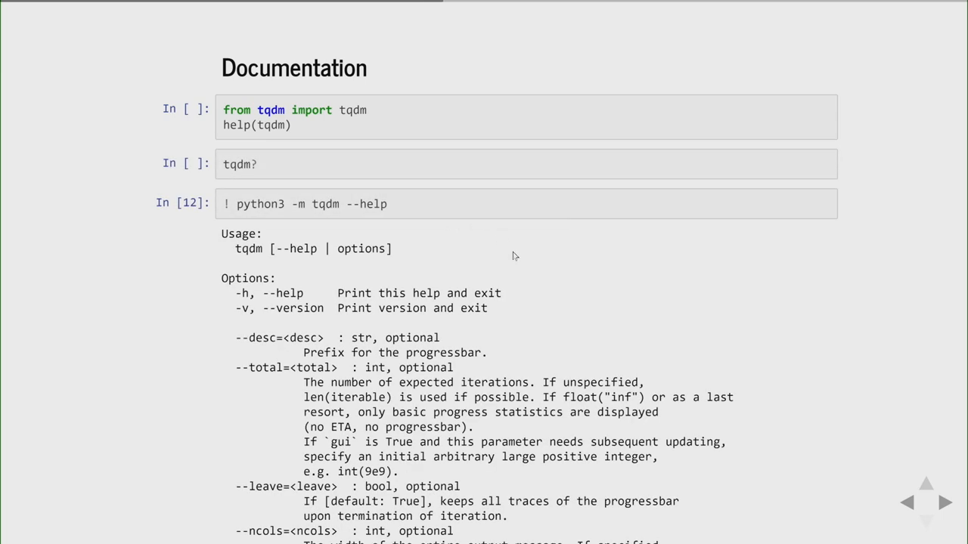
mouse_move(661, 384)
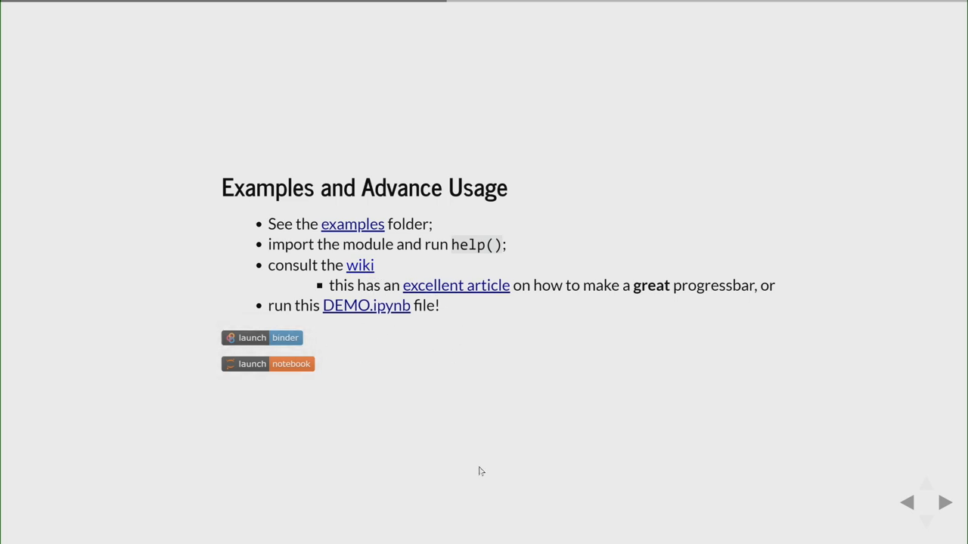
mouse_move(521, 416)
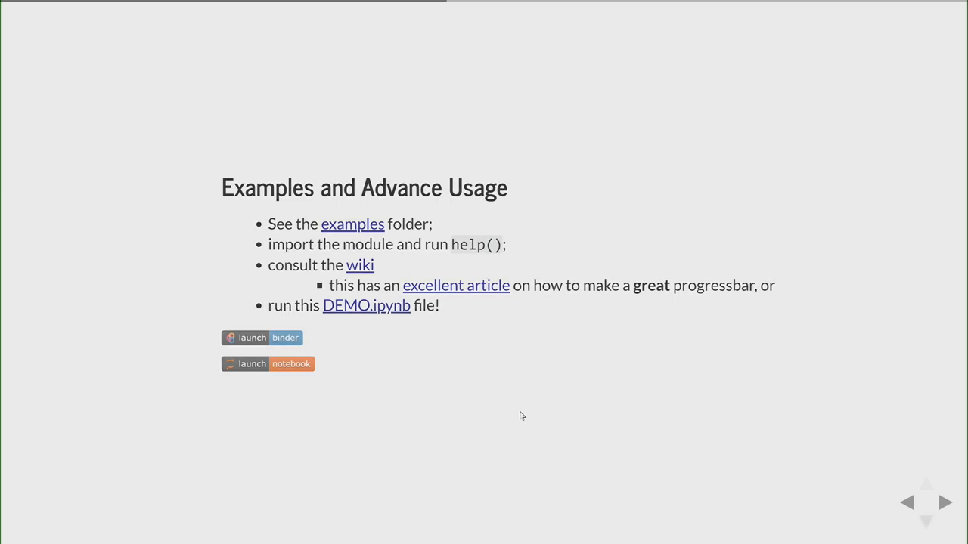
left_click(944, 502)
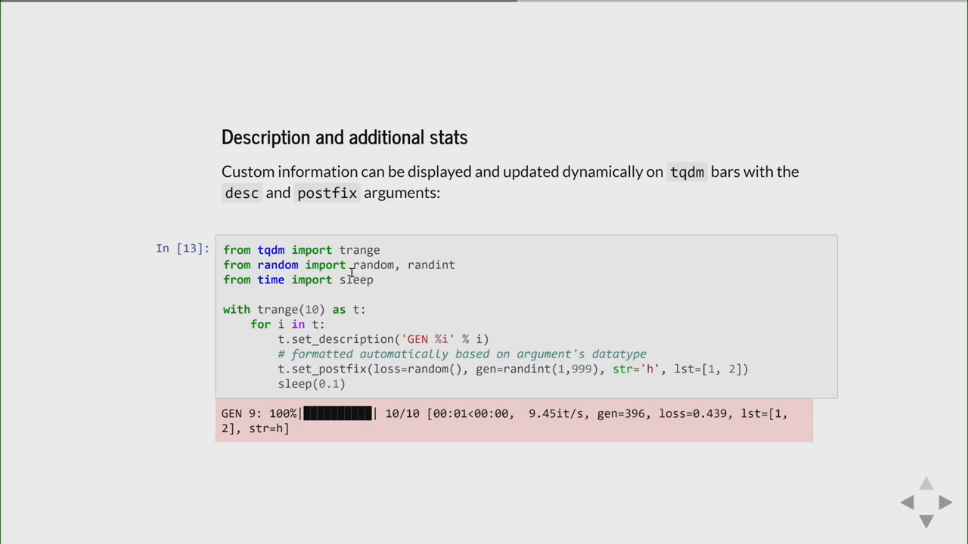
mouse_move(362, 342)
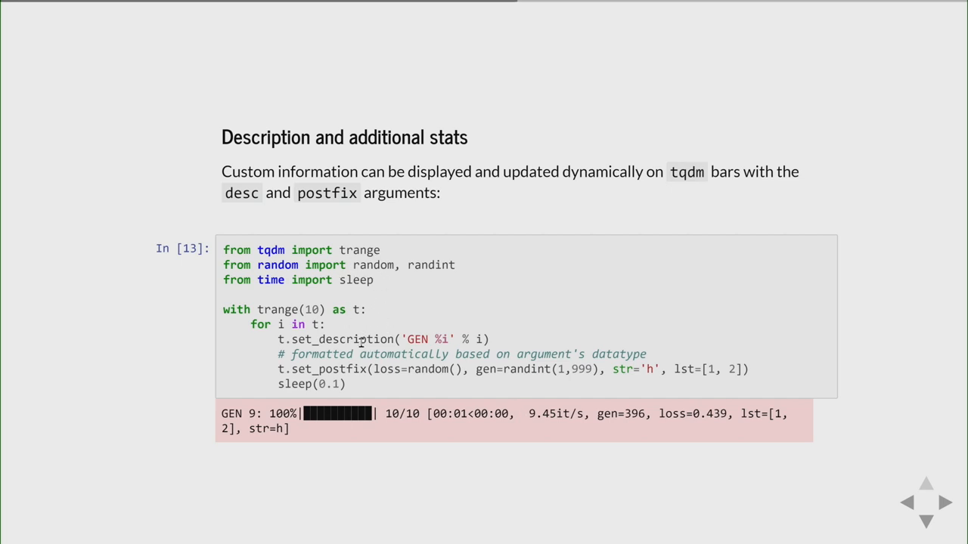
Step: Highlight bar_format and postfix in the custom bar format example code
double_click(342, 339)
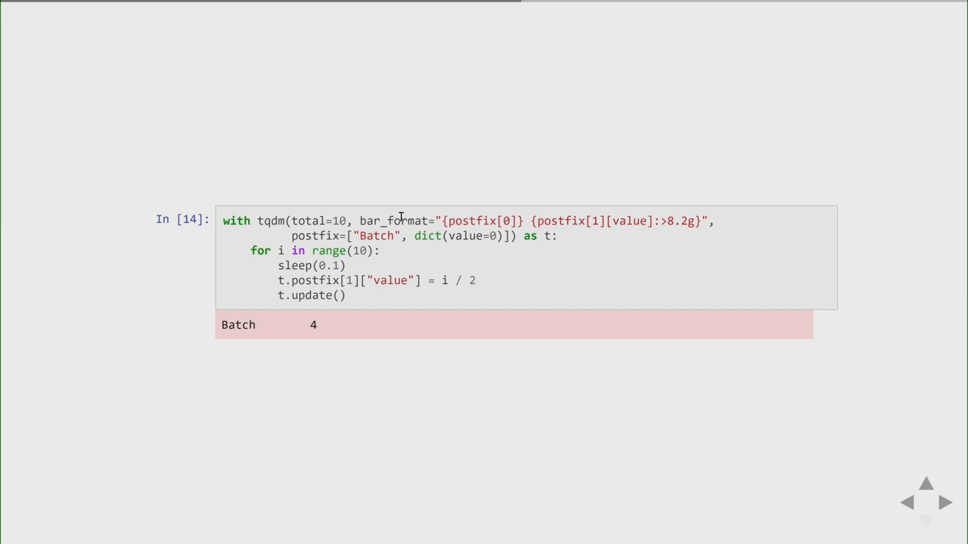
double_click(392, 221)
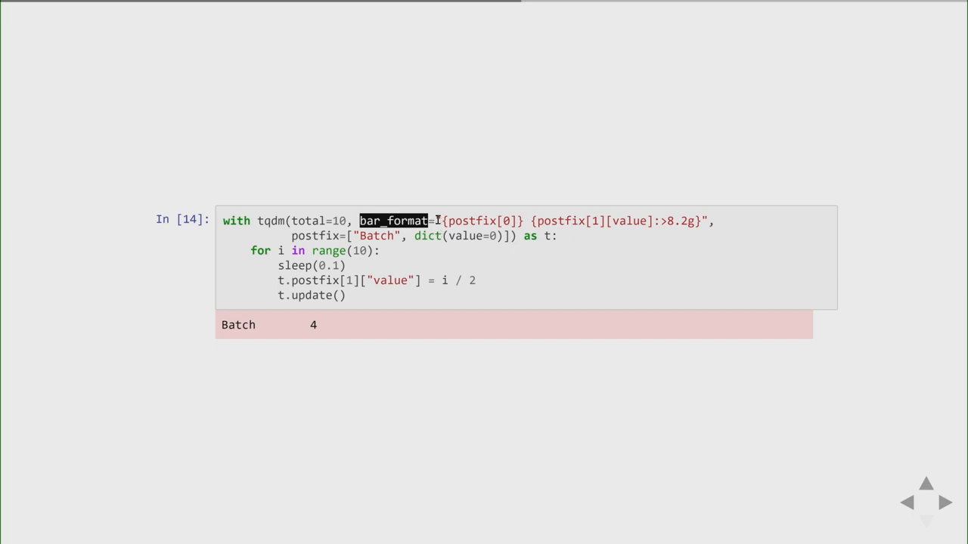
double_click(472, 221)
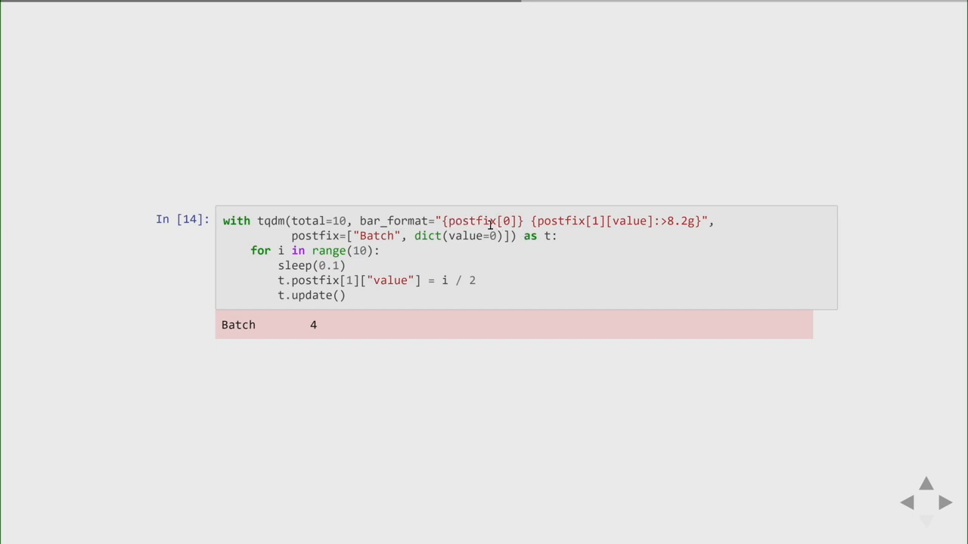
right_click(471, 220)
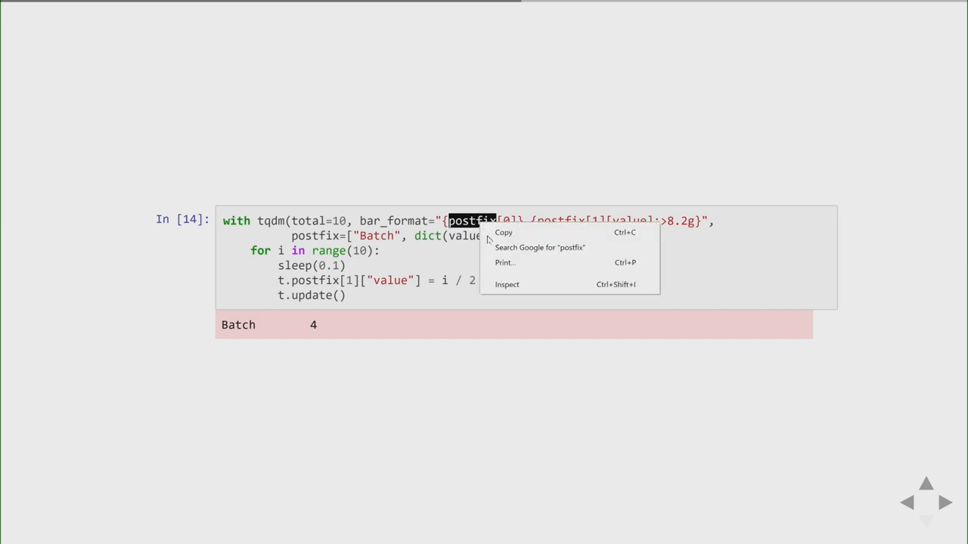
left_click(393, 251)
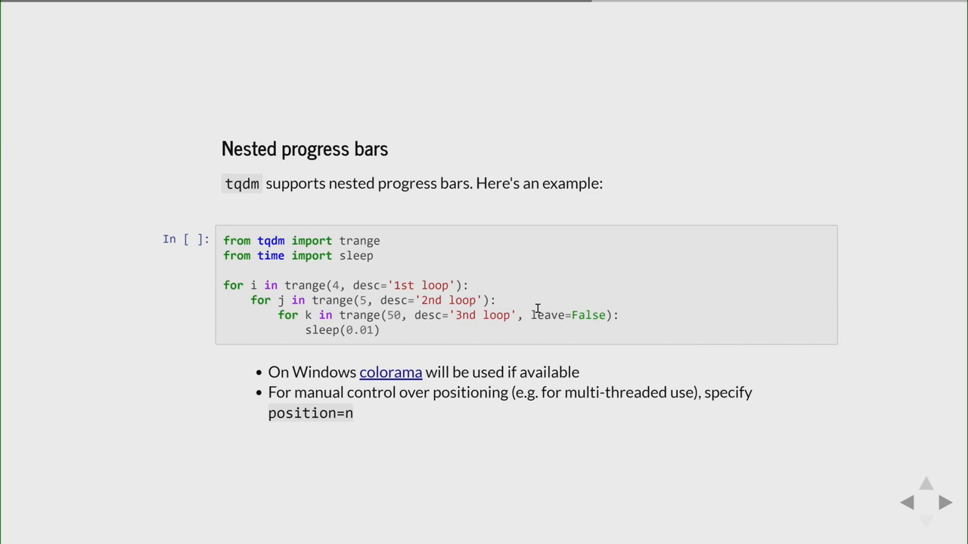
Step: Highlight reporthook=t.update_to in the TqdmUpTo download example, then reach the Keras callback slide
left_click(944, 502)
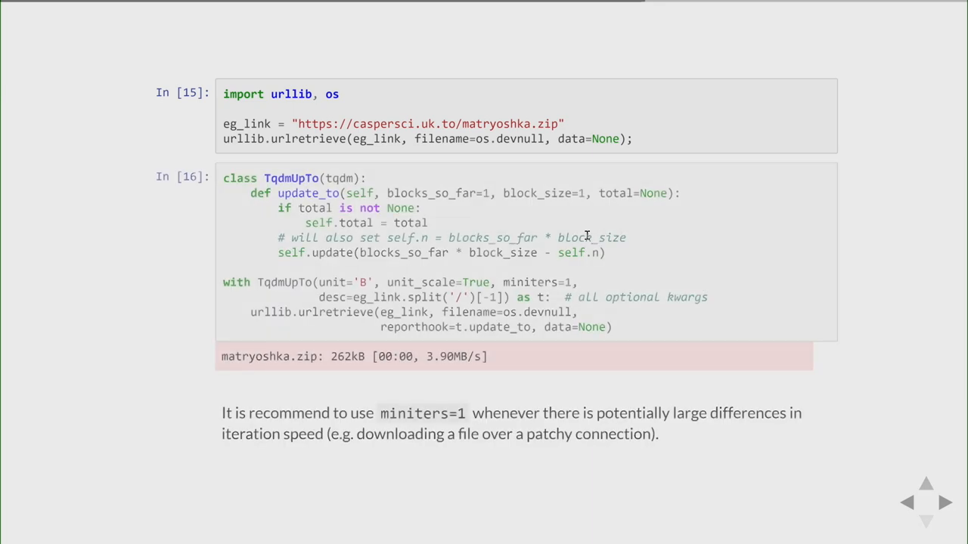
mouse_move(371, 258)
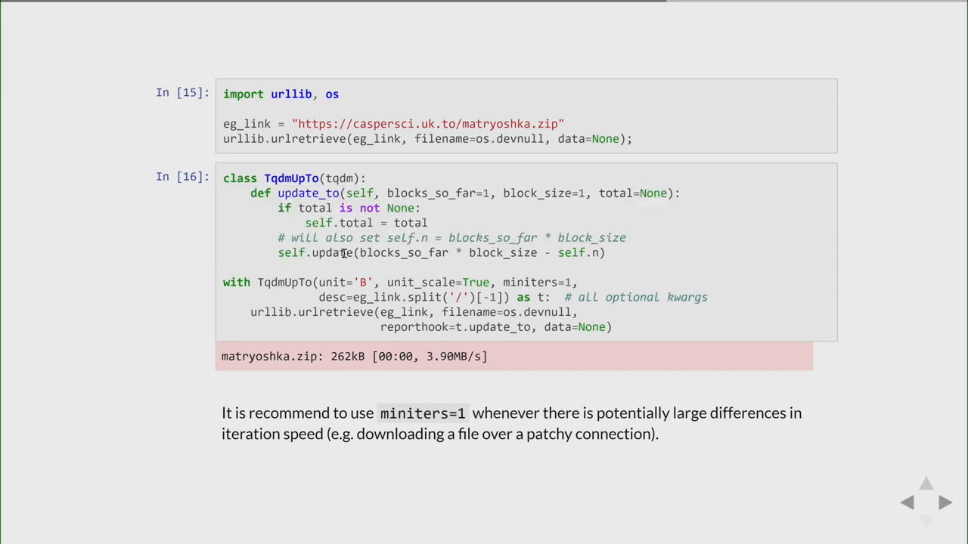
double_click(331, 253)
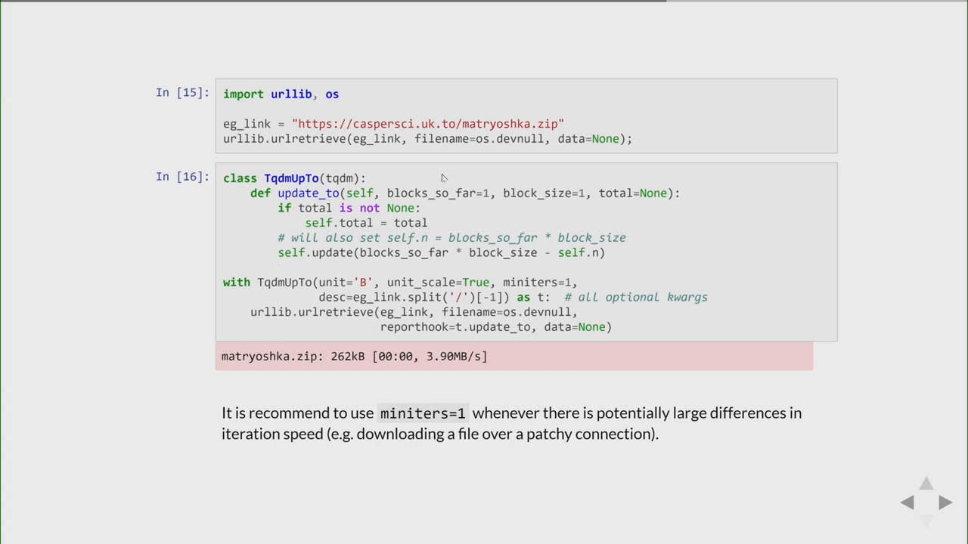
double_click(420, 326)
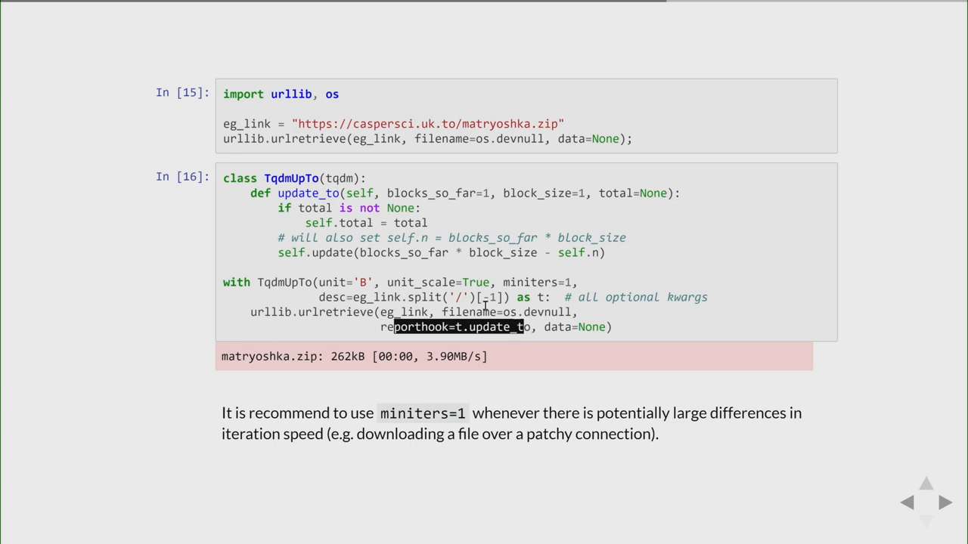
double_click(421, 282)
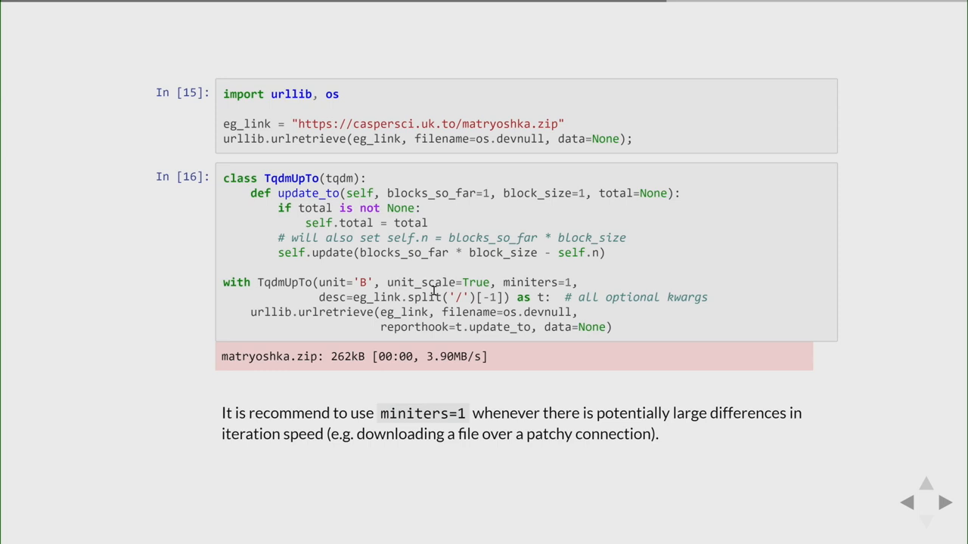
mouse_move(388, 356)
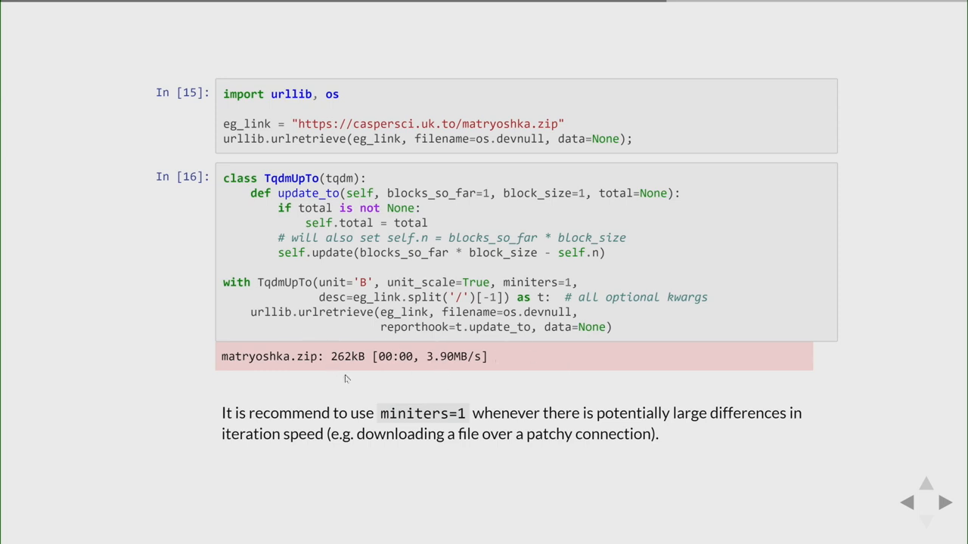
left_click(945, 502)
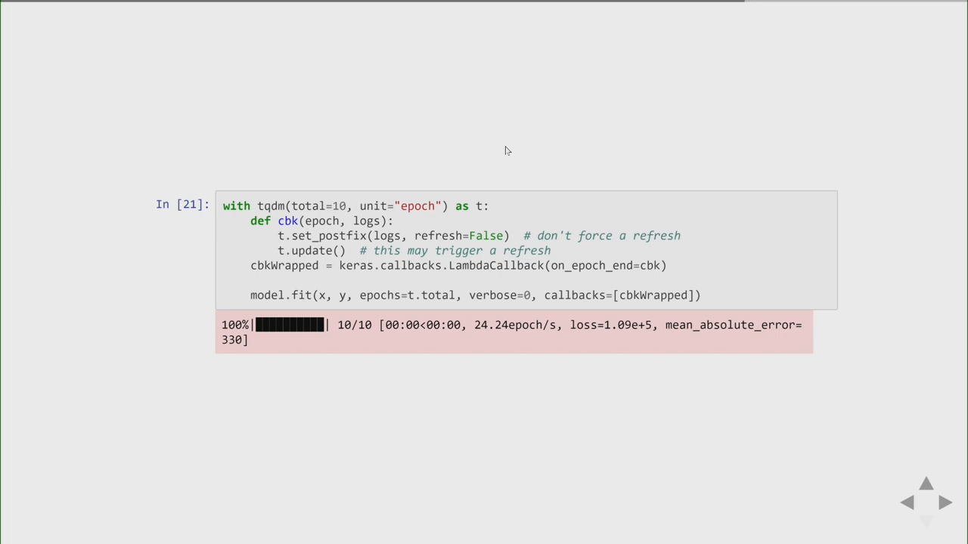
mouse_move(580, 406)
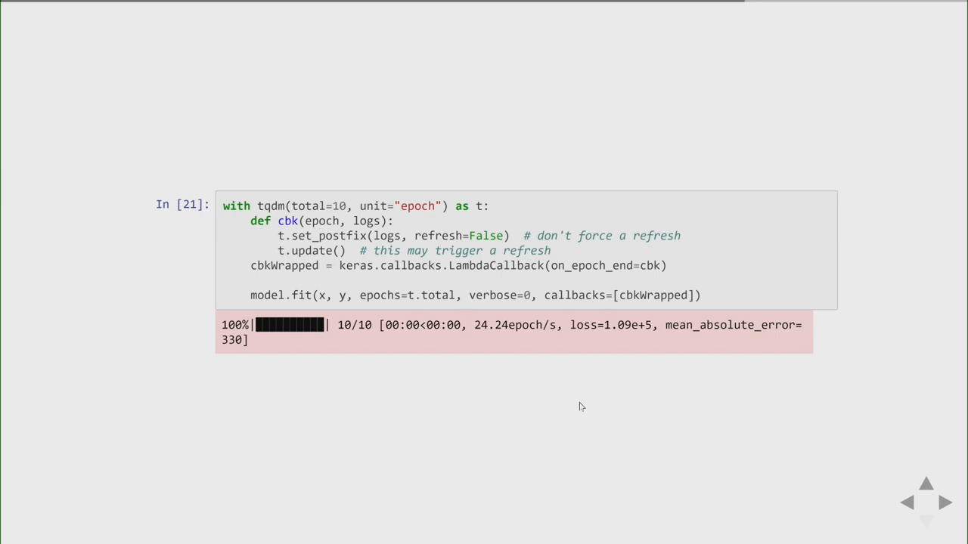
Step: Step through Pandas Integration and tqdm.auto slides to the matplotlib, NumPy, pandas maintainers photo
left_click(946, 502)
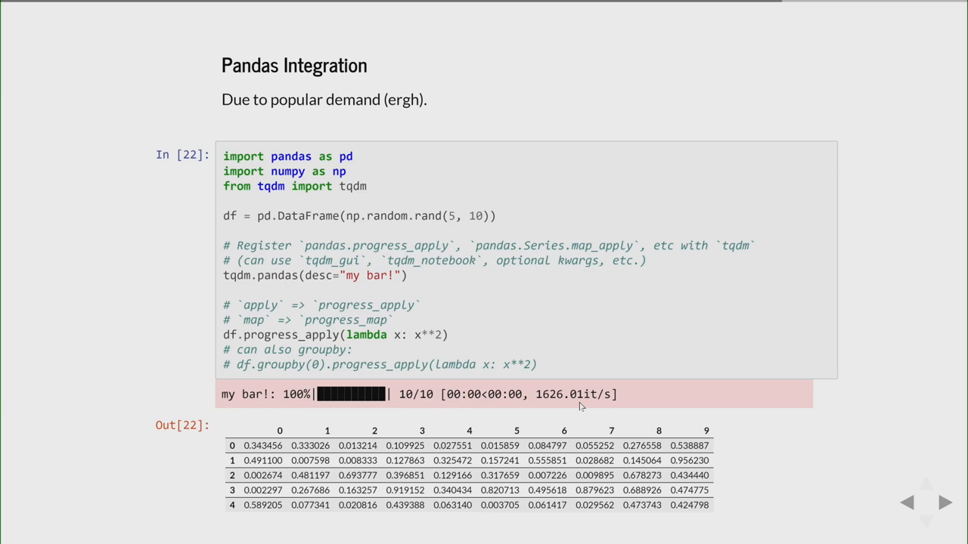
mouse_move(622, 273)
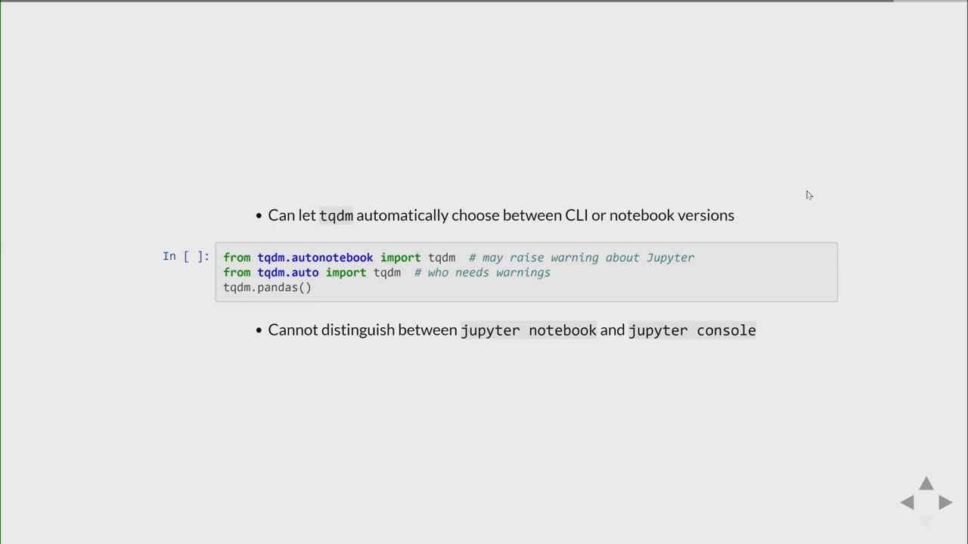
left_click(945, 502)
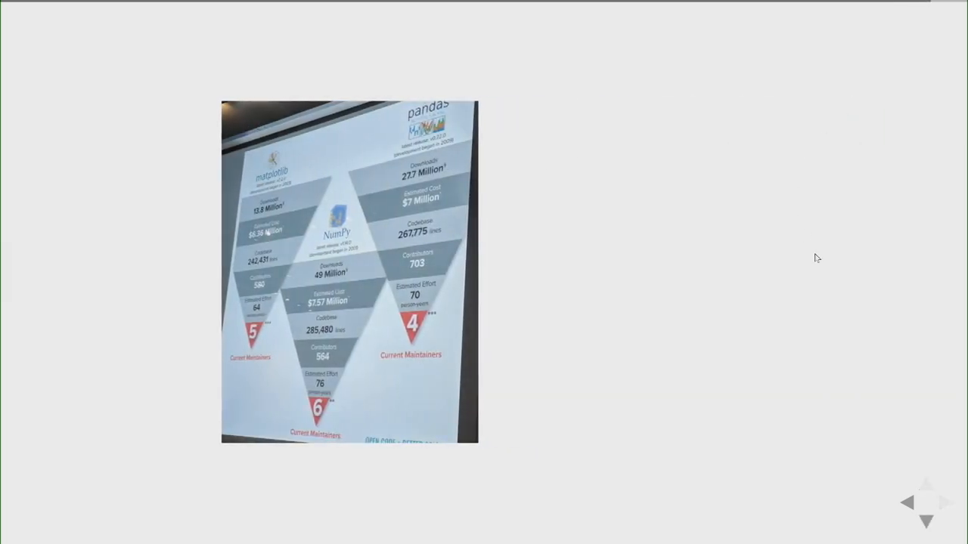